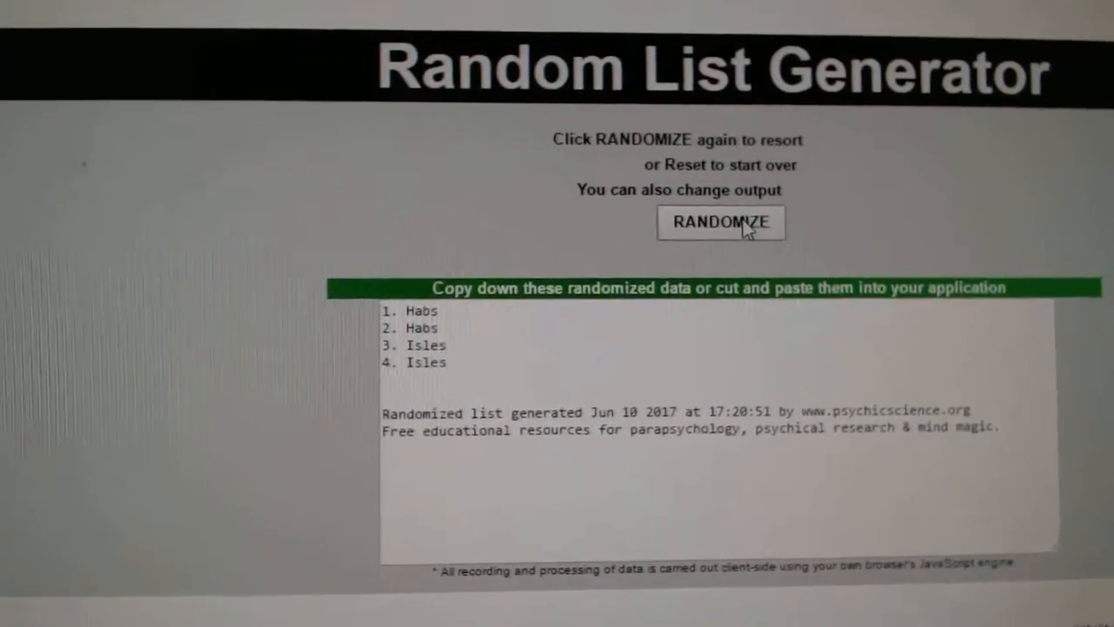
Reshuffle the three team lists several times, then re-randomize the 15 paid participant names.
click(721, 223)
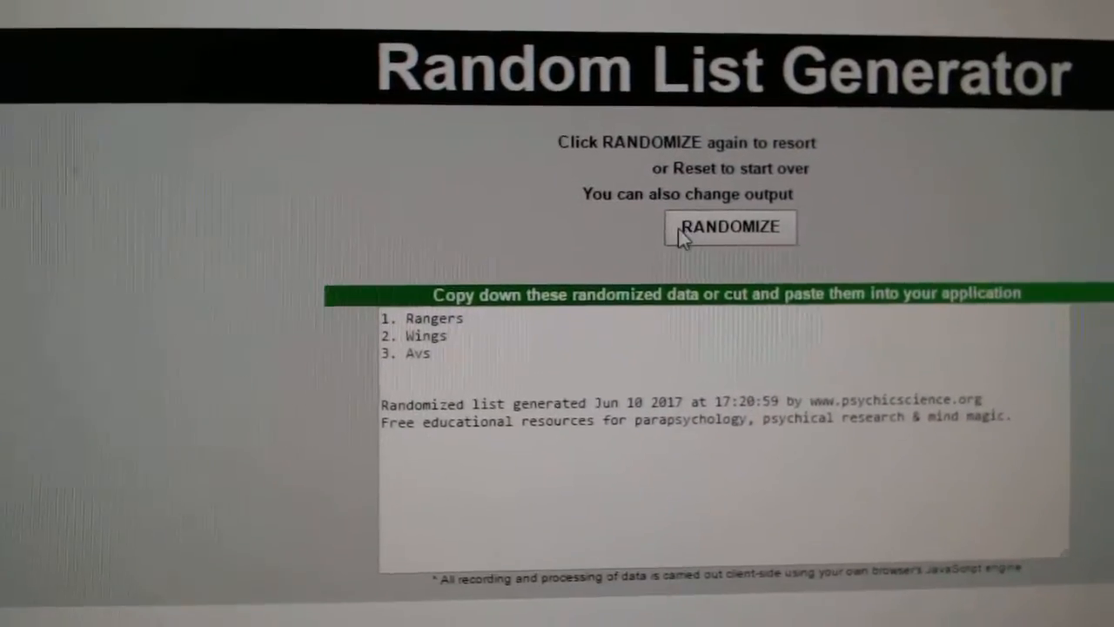
click(731, 226)
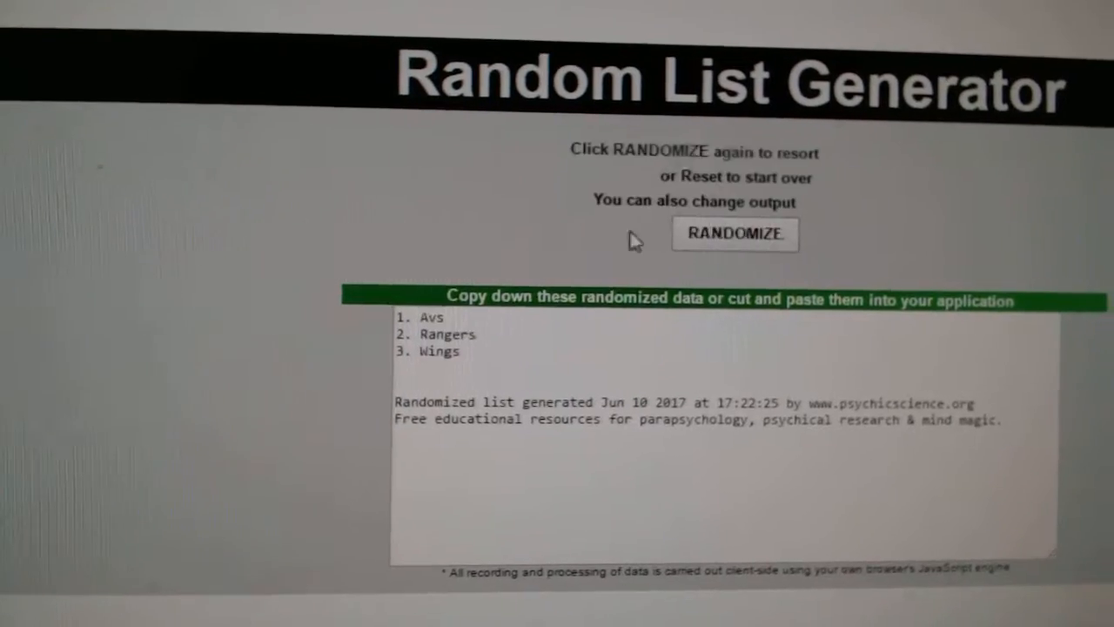
click(734, 233)
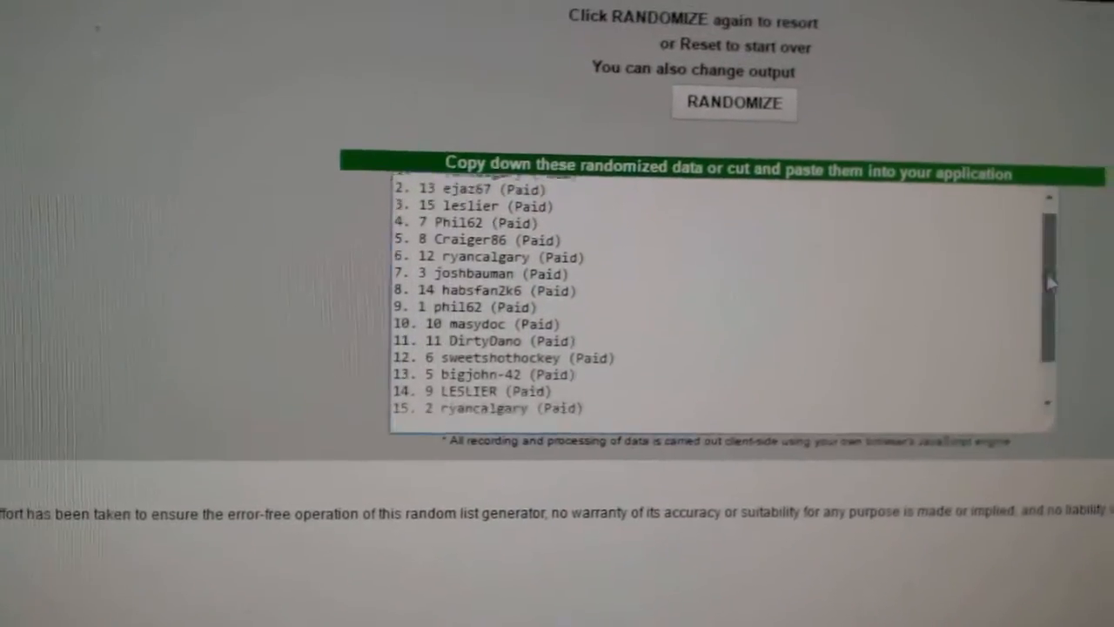
click(734, 103)
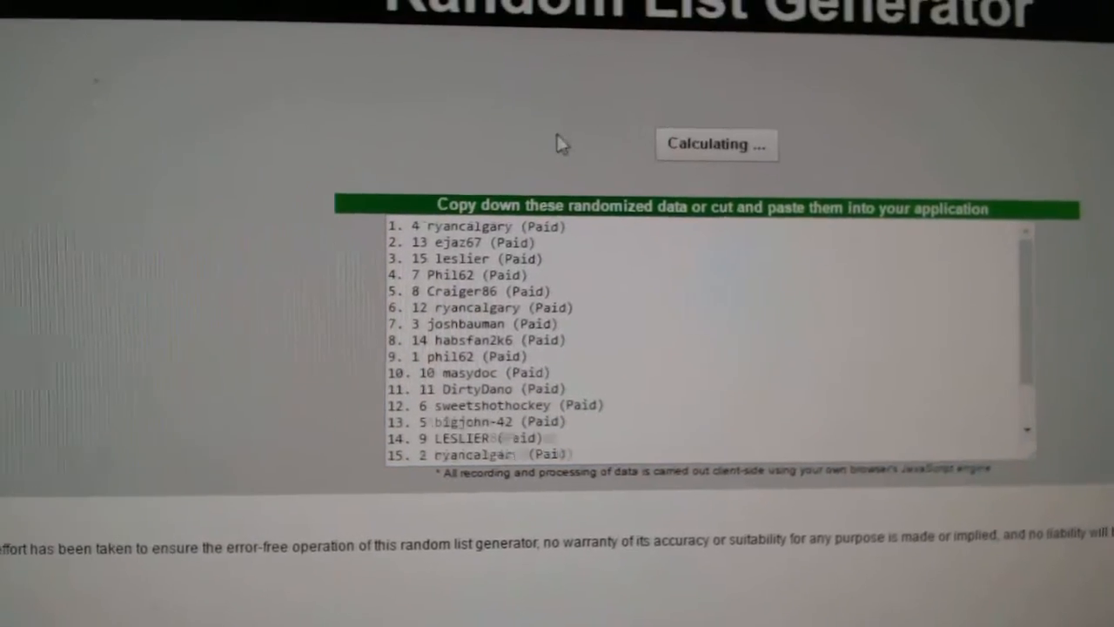